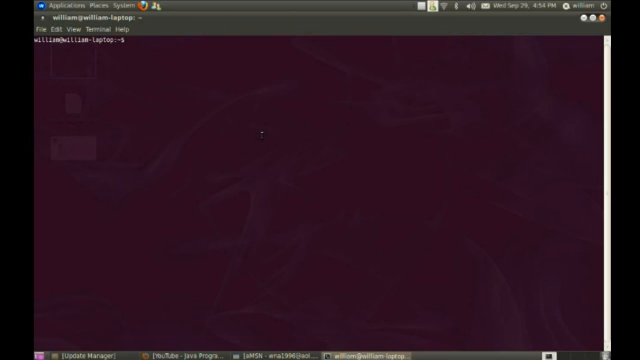
Step: Run chmod +x on the JDK .bin file; the shell reports 'No such file or directory'
text(cd)
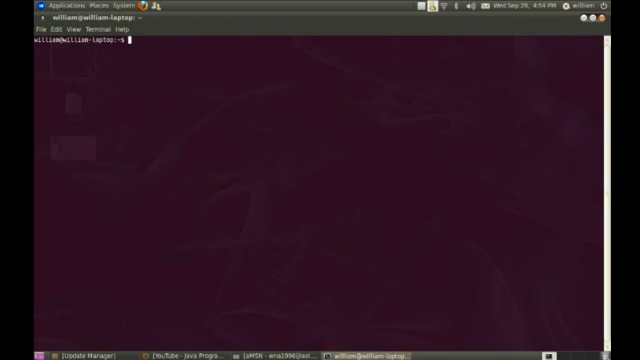
text(chmod)
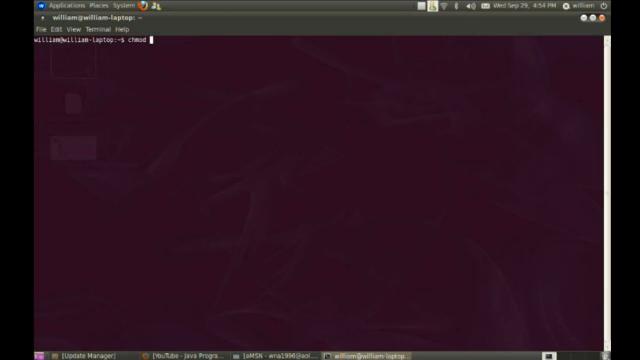
text(+x jdk)
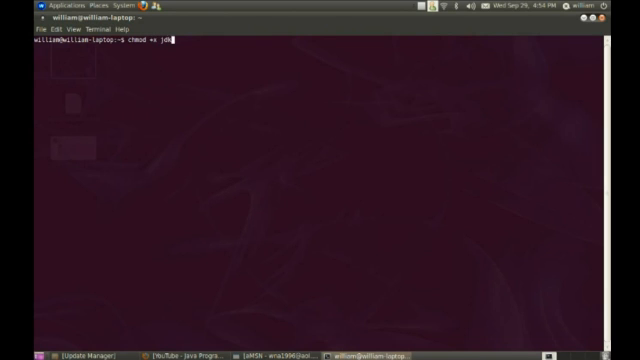
key(Return)
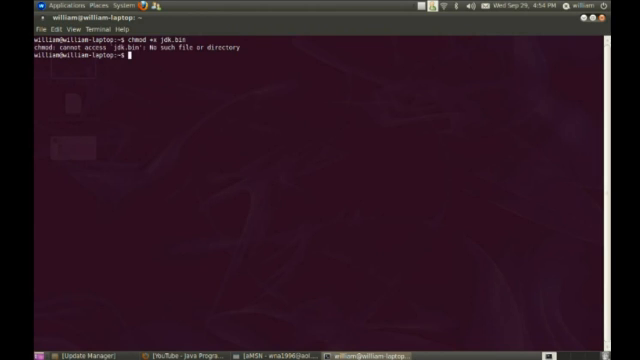
Step: Rerun a corrected chmod command on the JDK .bin file, completing without error
text(chmod -)
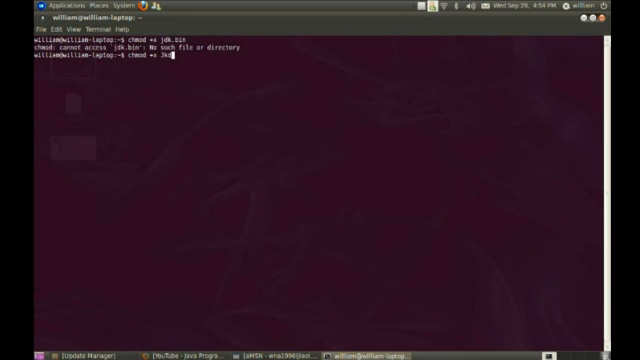
key(Return)
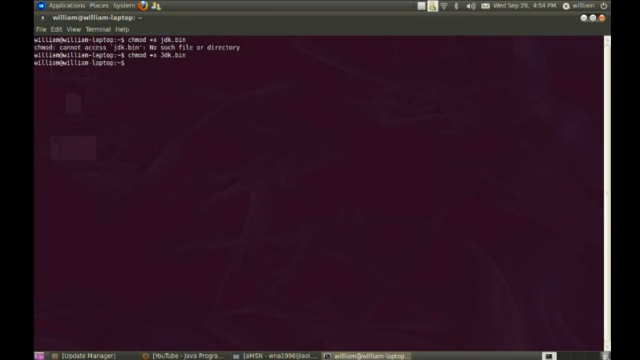
mouse_move(260, 132)
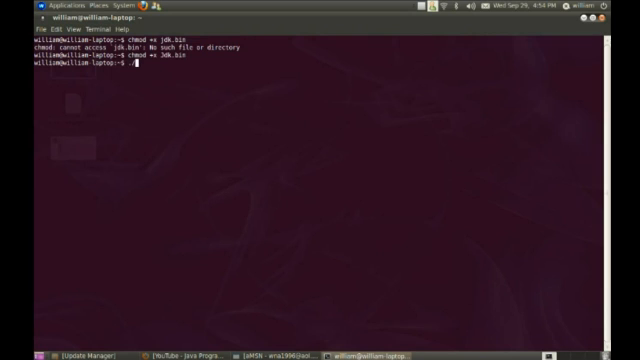
Step: Run the JDK installer with ./jdk…bin, which begins unpacking and checksumming its contents
text(./jdk)
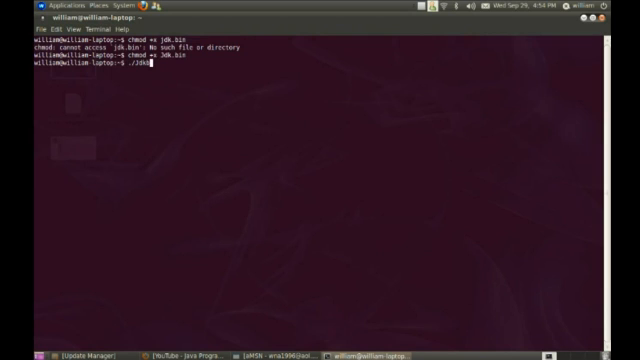
text(bin)
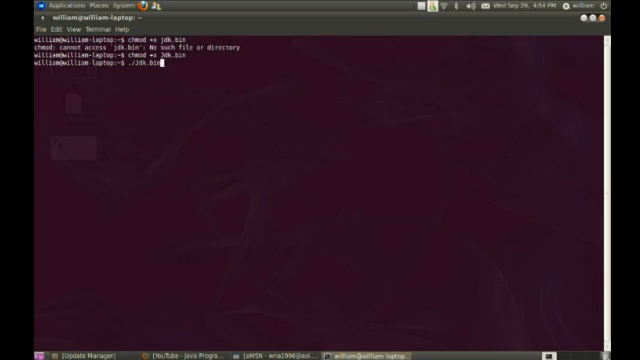
key(Return)
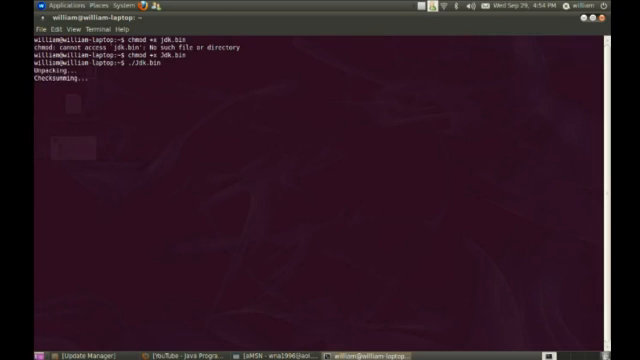